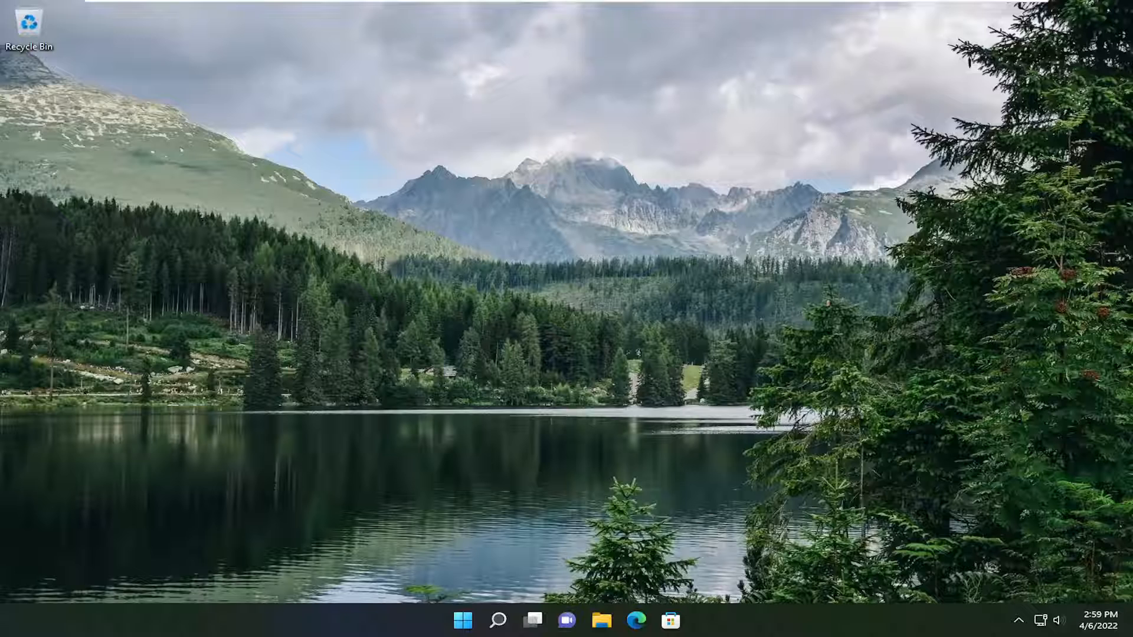
{"action": "mouse_move", "coordinate": [794, 316]}
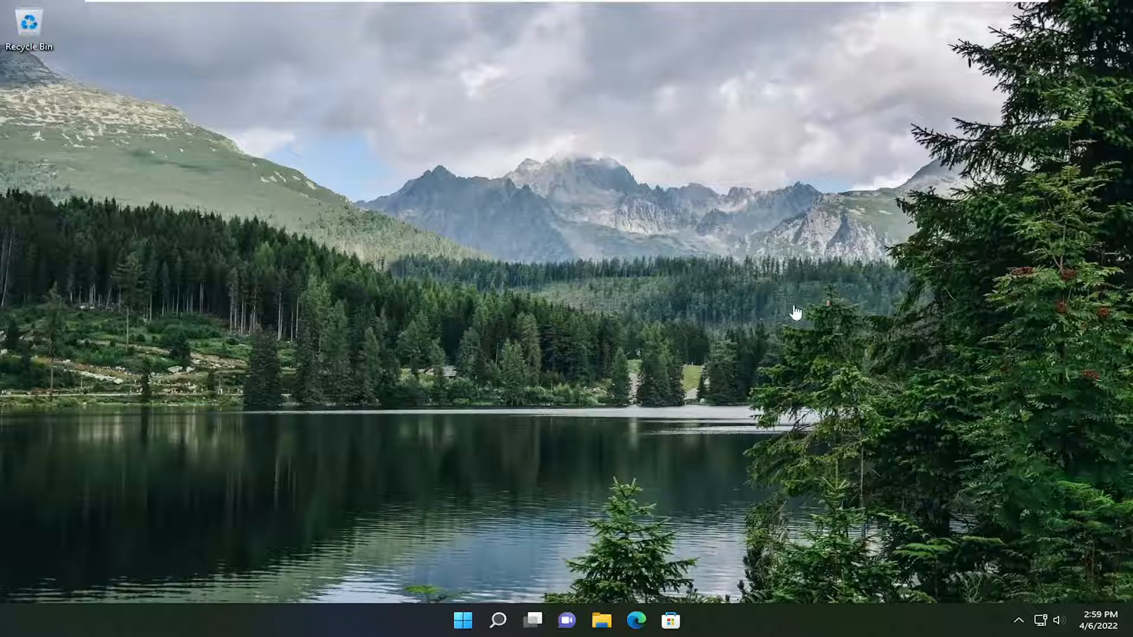
- Search Windows for "update" to find Check for updates
{"action": "left_click", "coordinate": [497, 619]}
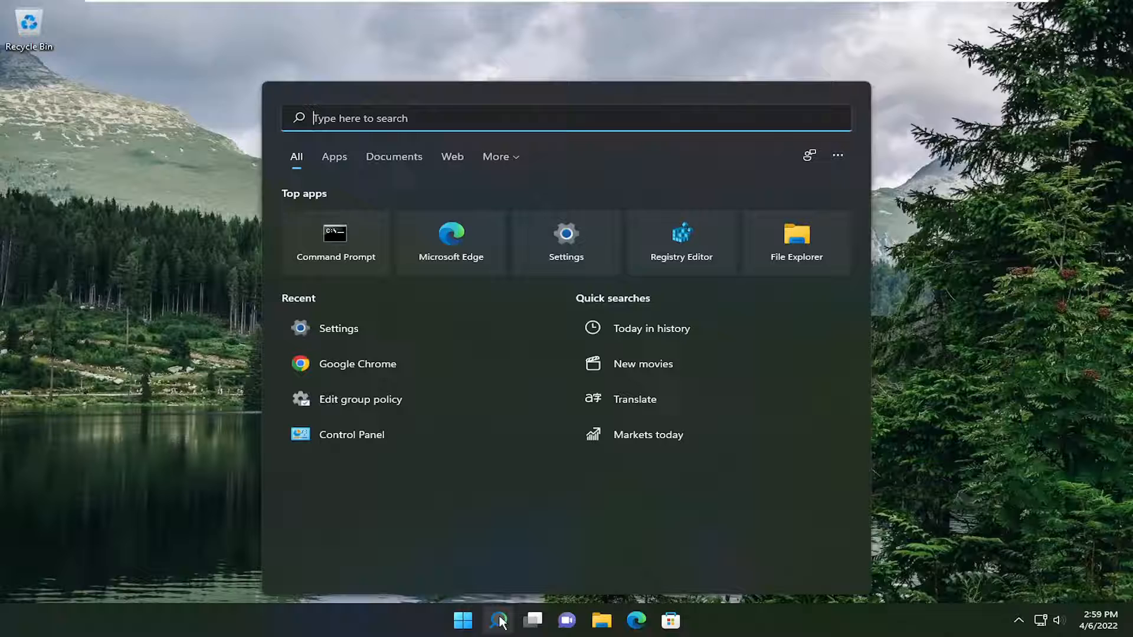
{"action": "type", "text": "update"}
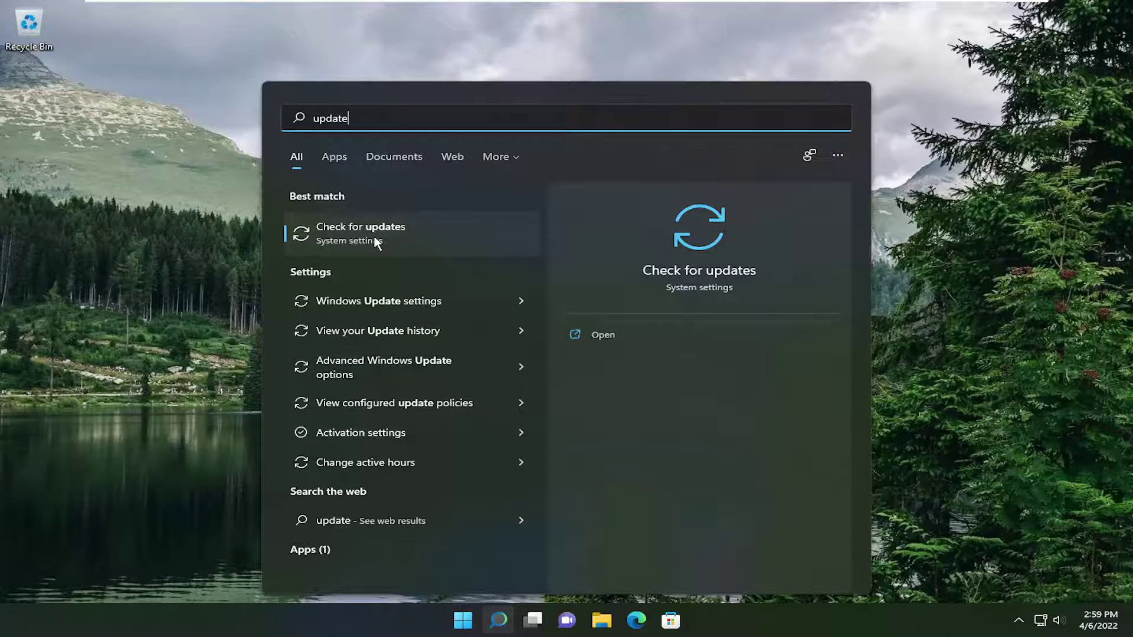
- Retry the failed update, recheck for updates until up to date, then close Settings
{"action": "left_click", "coordinate": [360, 232]}
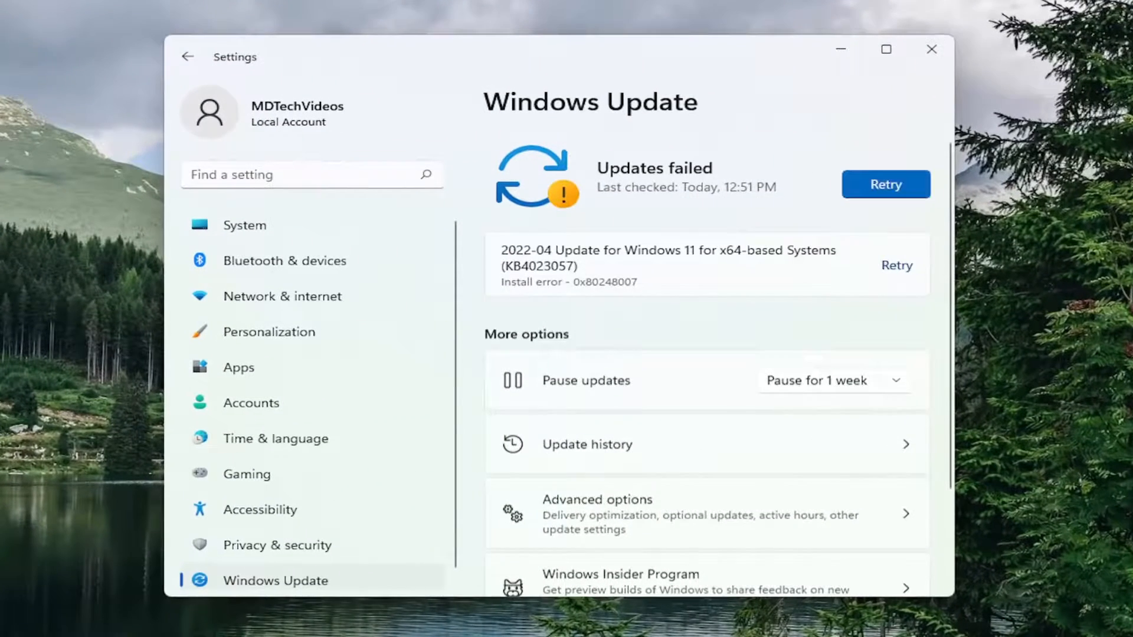
{"action": "left_click", "coordinate": [886, 183]}
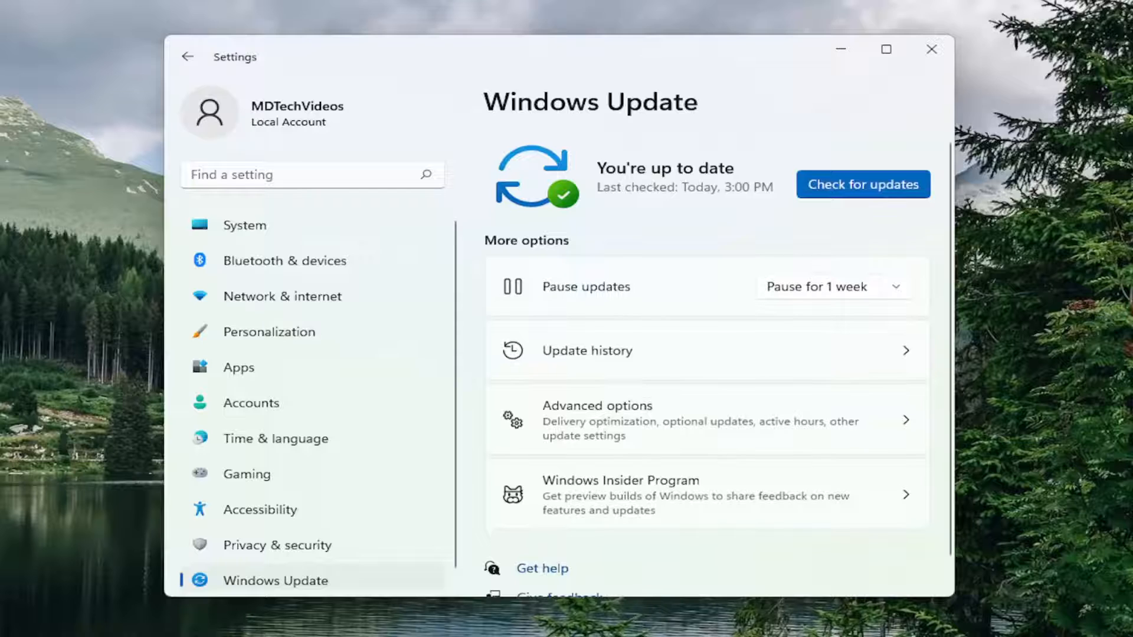
{"action": "left_click", "coordinate": [863, 184]}
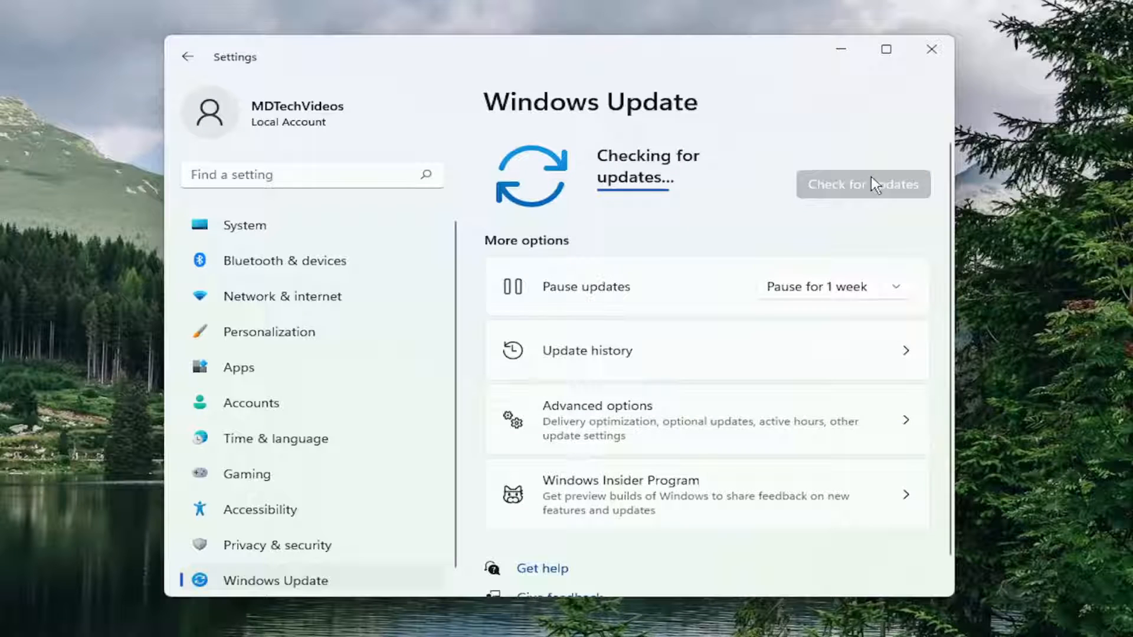
{"action": "mouse_move", "coordinate": [804, 236]}
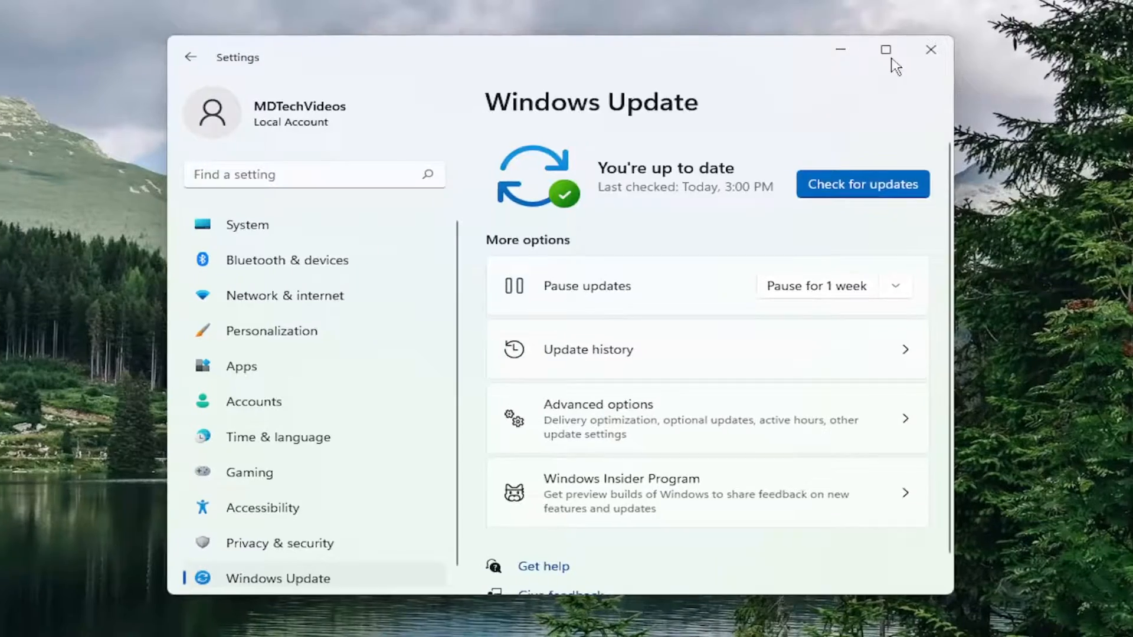
{"action": "left_click", "coordinate": [928, 49]}
{"action": "type", "text": "cmd"}
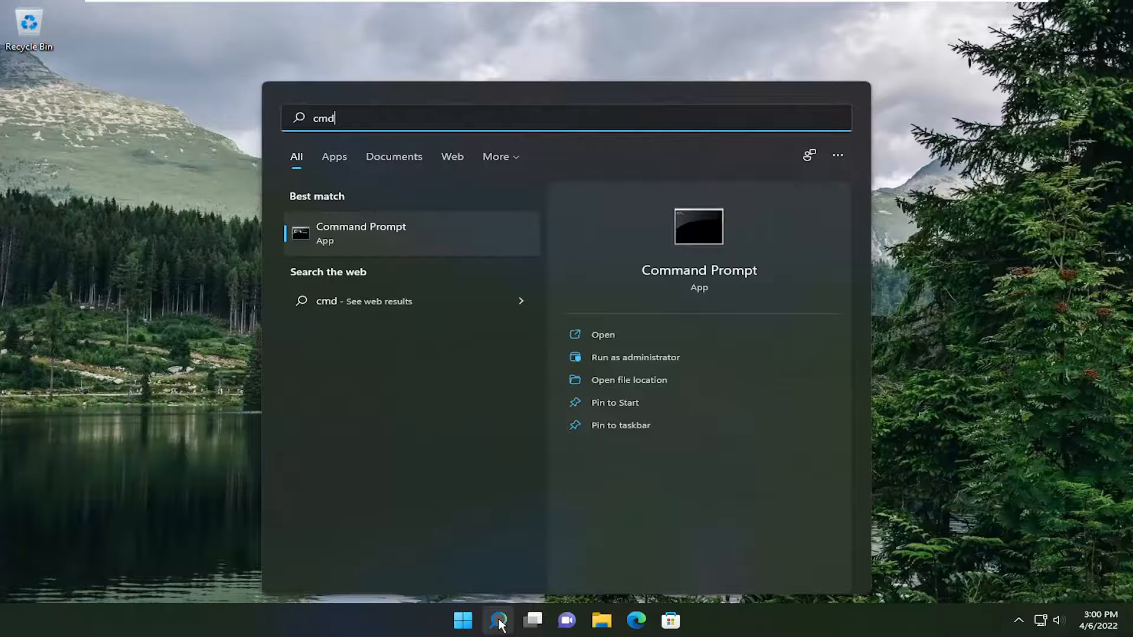
{"action": "mouse_move", "coordinate": [489, 556]}
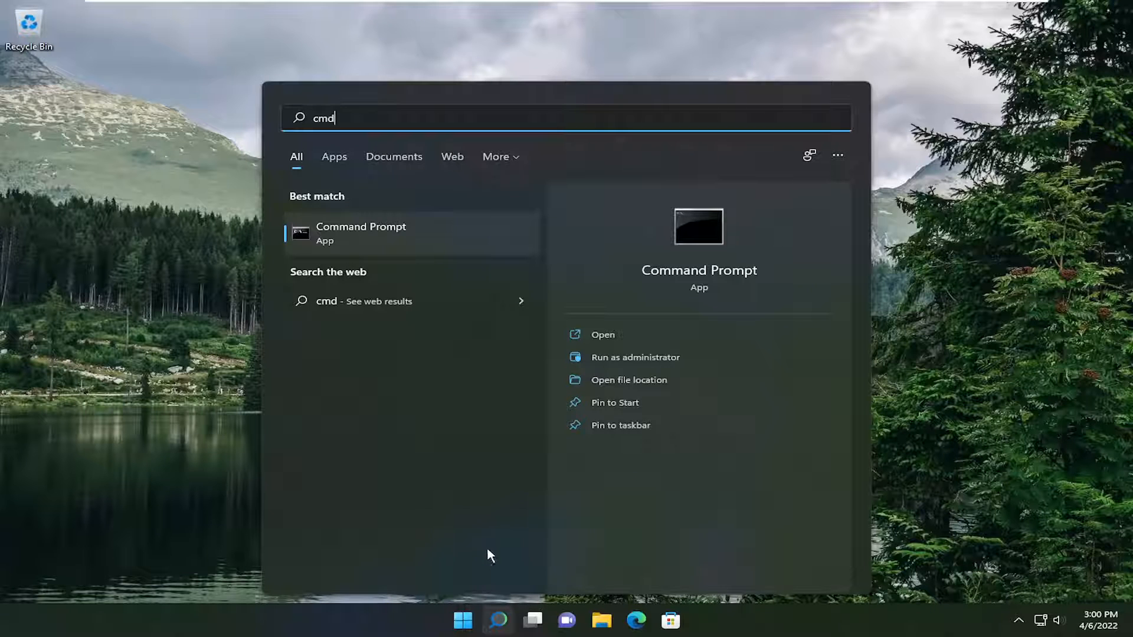
- Run Command Prompt as administrator and approve the User Account Control prompt
{"action": "right_click", "coordinate": [361, 233]}
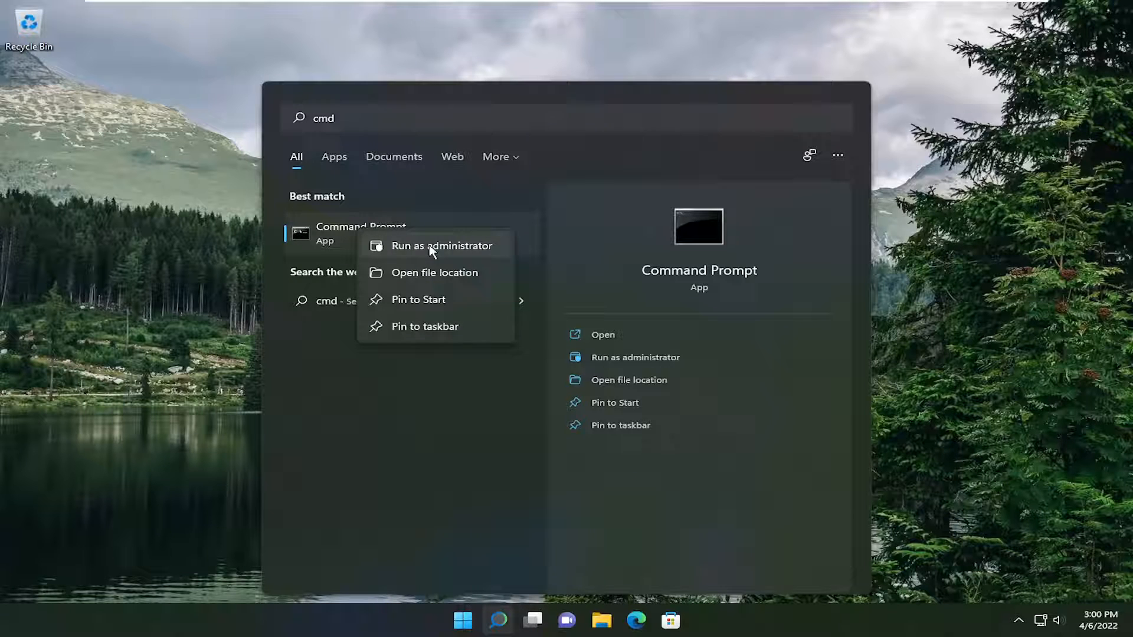
{"action": "left_click", "coordinate": [436, 245]}
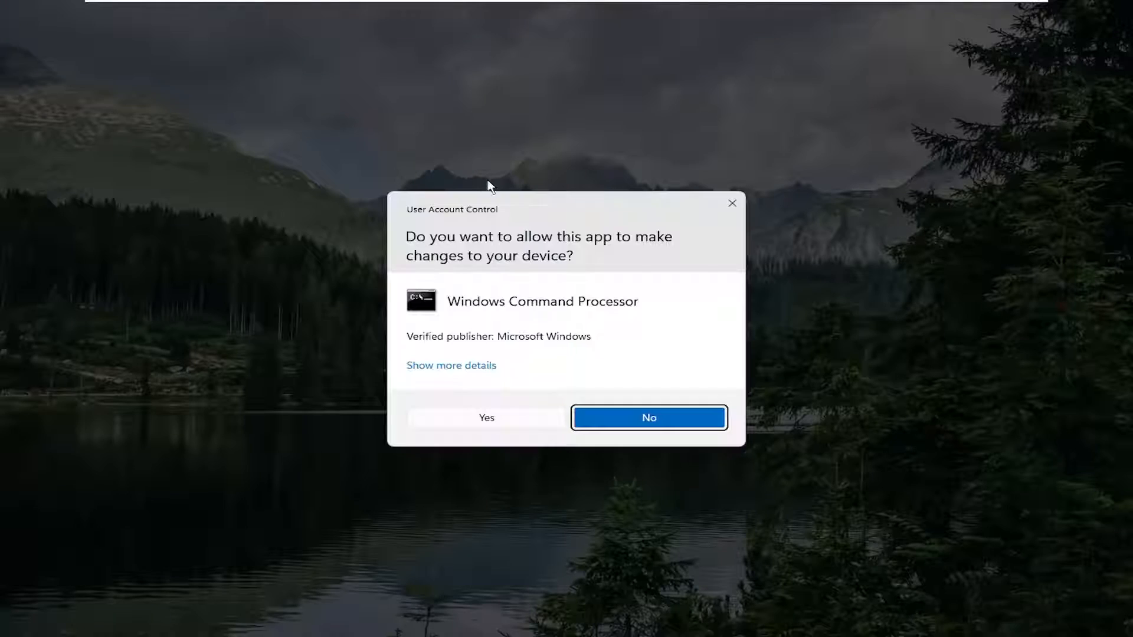
{"action": "left_click", "coordinate": [648, 418]}
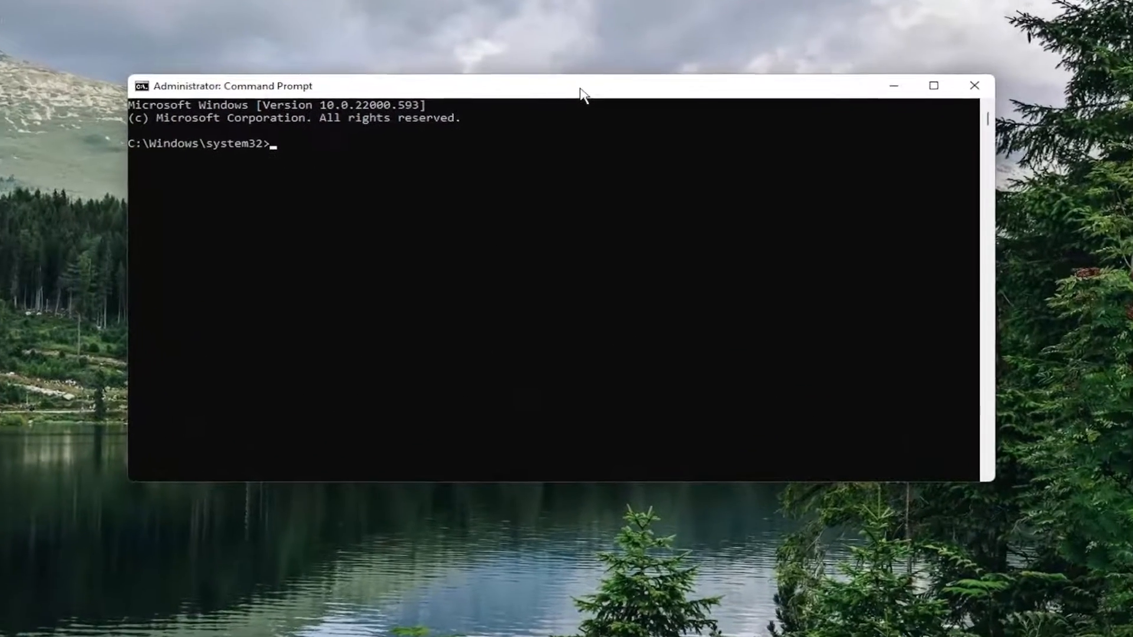
- Run "sfc /scannow" to start the System File Checker scan
{"action": "type", "text": "sf"}
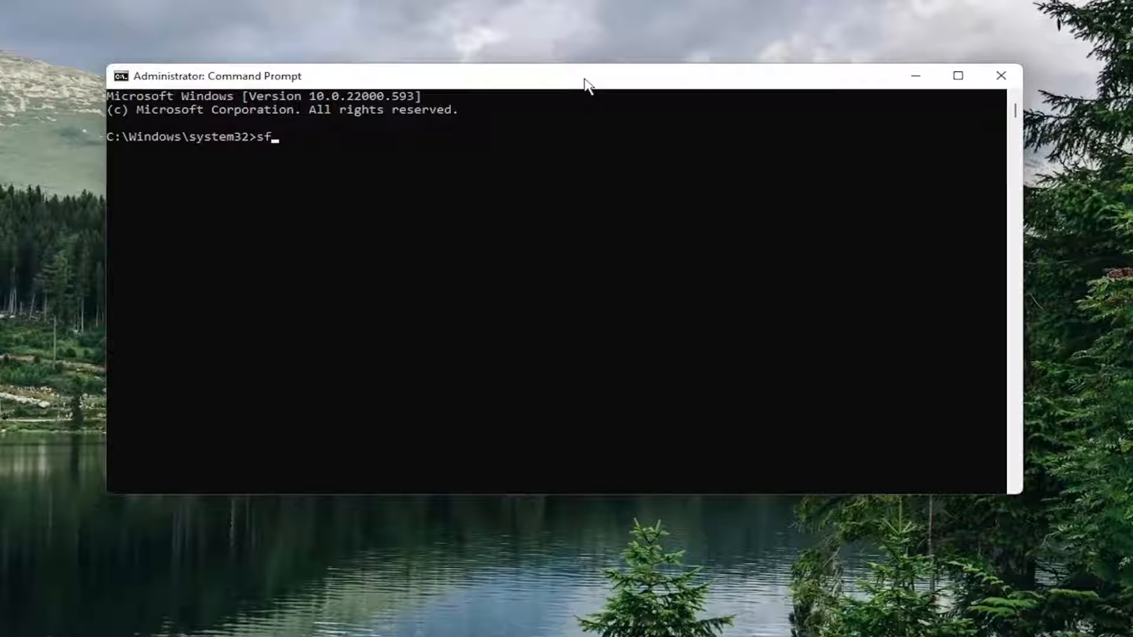
{"action": "type", "text": "c /sc"}
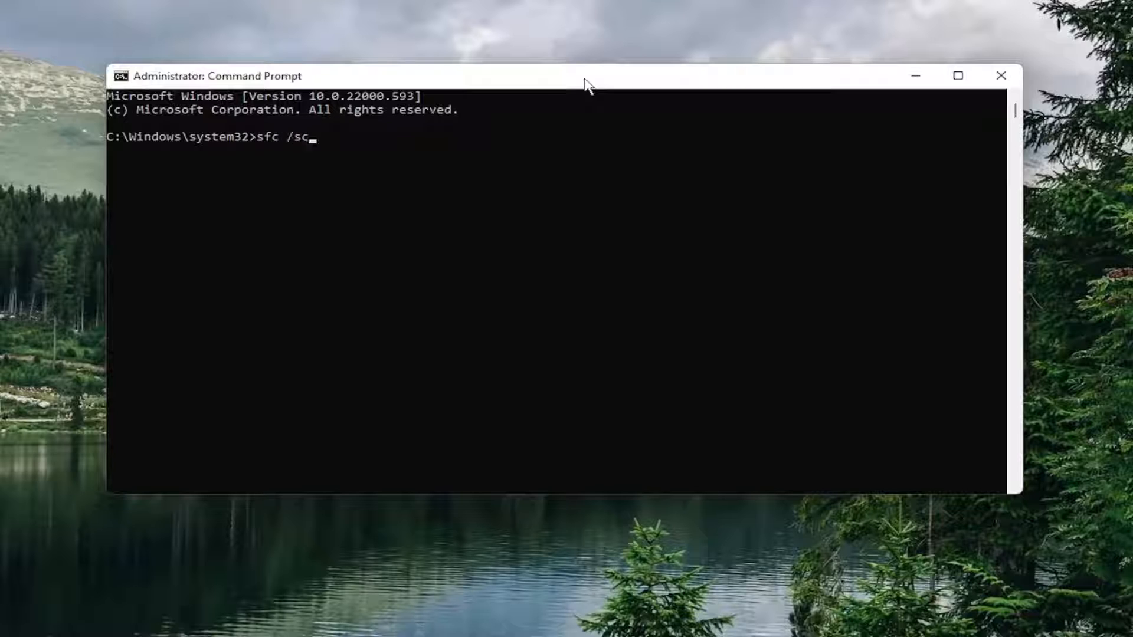
{"action": "type", "text": "annow"}
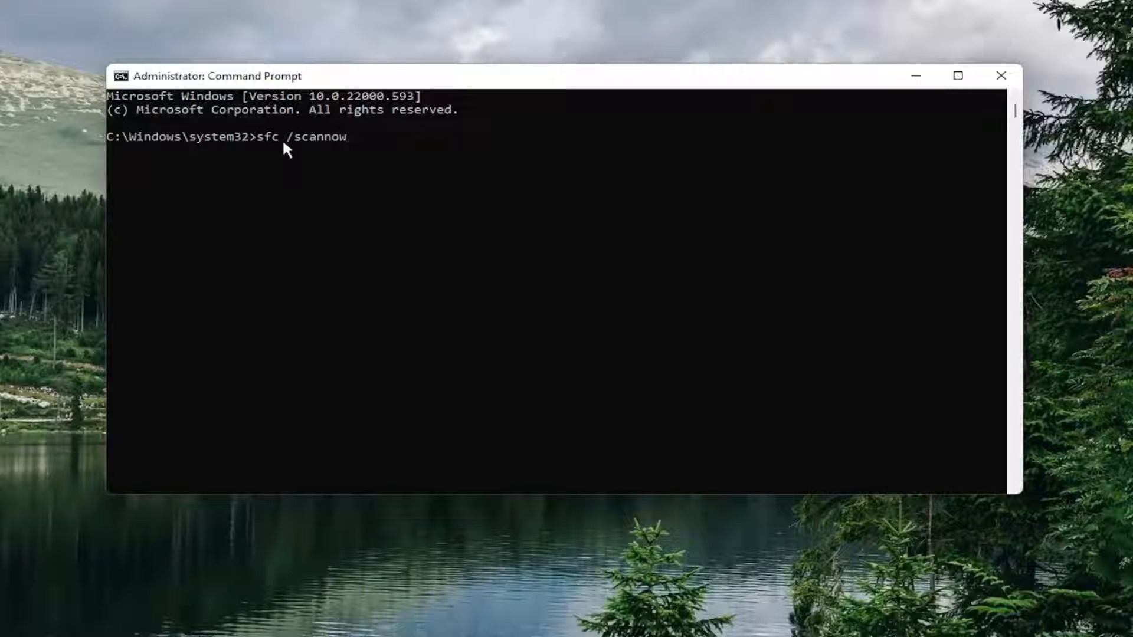
{"action": "key", "text": "Enter"}
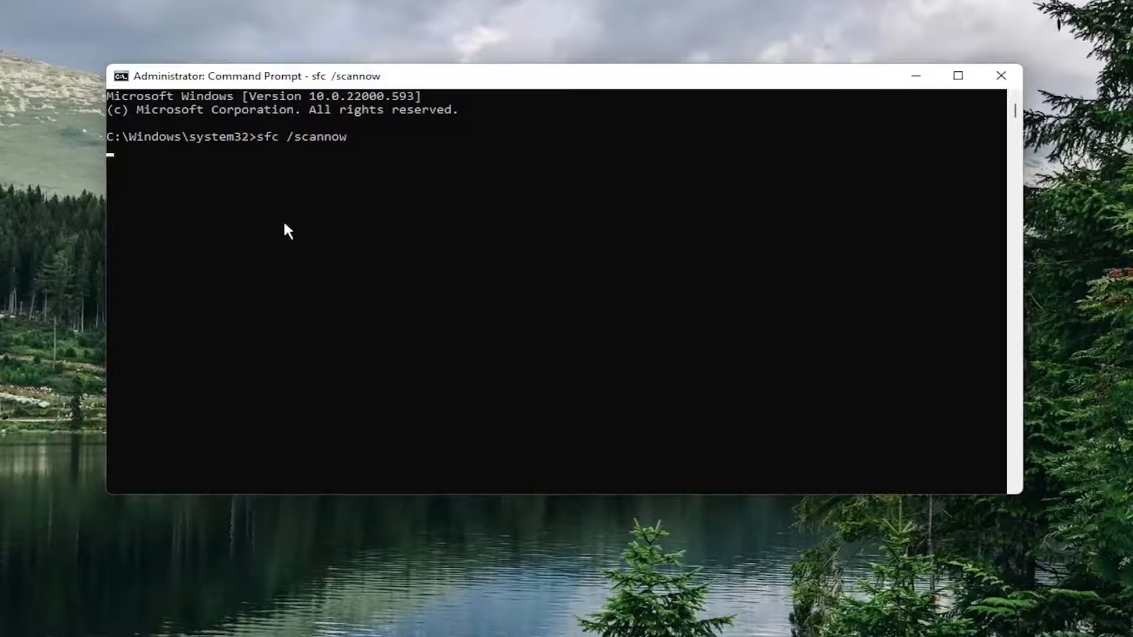
{"action": "key", "text": "Enter"}
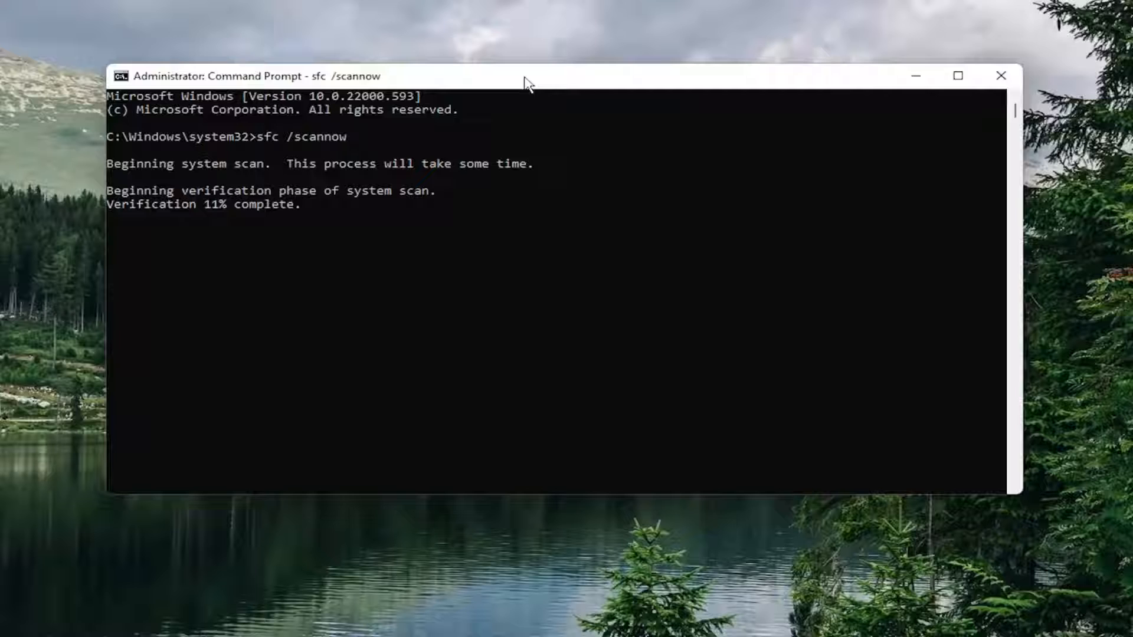
{"action": "mouse_move", "coordinate": [514, 235]}
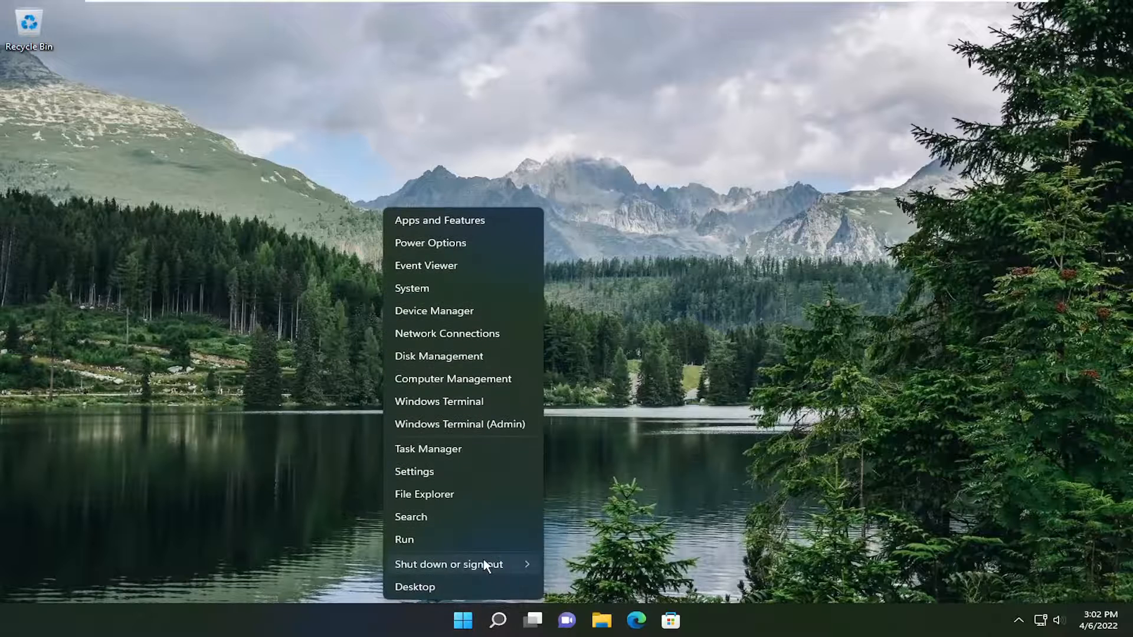
- Choose Restart from the shut down options
{"action": "left_click", "coordinate": [449, 564]}
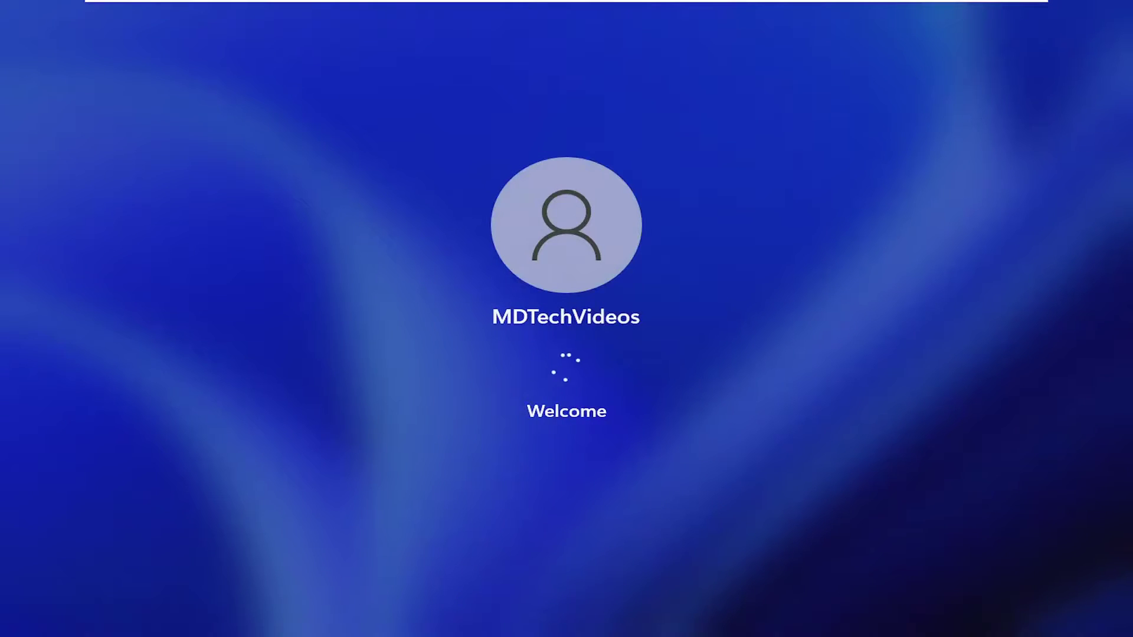